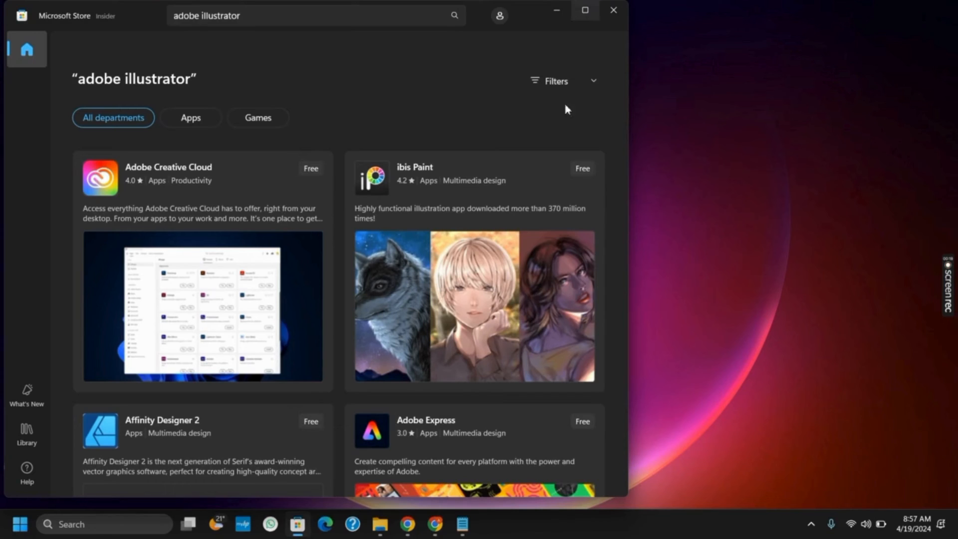
pyautogui.moveTo(557, 14)
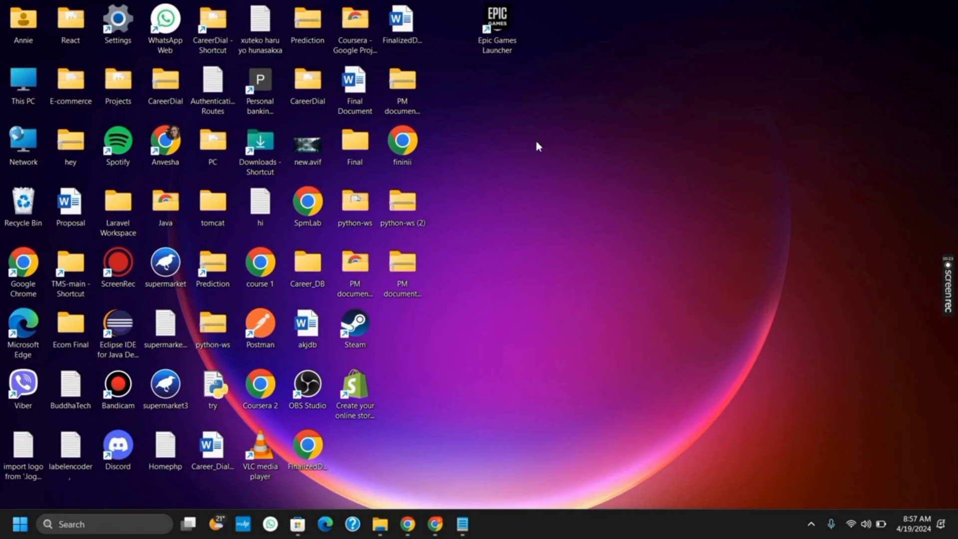
# Step: Launch the Epic Games Launcher from its desktop icon, then open its shortcut menu
pyautogui.doubleClick(496, 16)
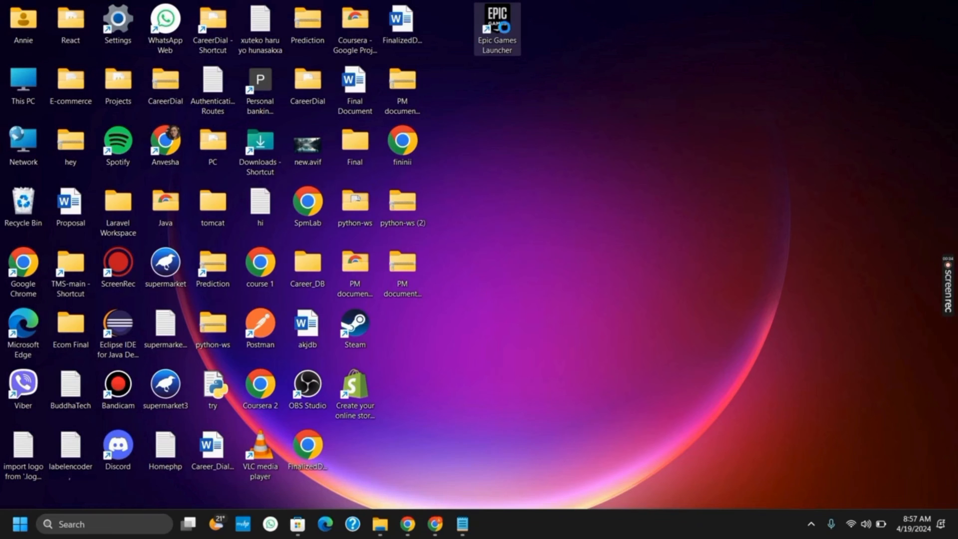
pyautogui.rightClick(496, 28)
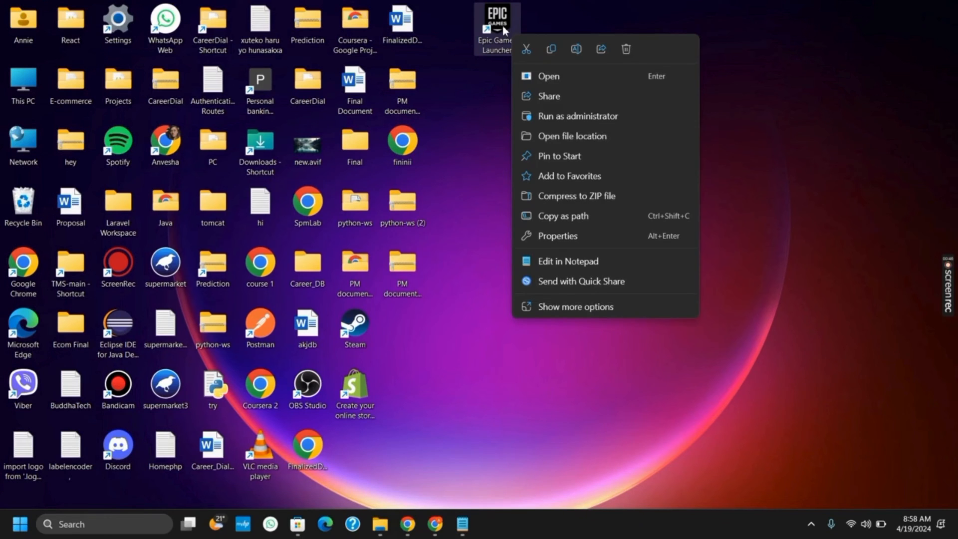
# Step: In the Epic Games Launcher shortcut's advanced properties, enable Run as administrator
pyautogui.click(557, 236)
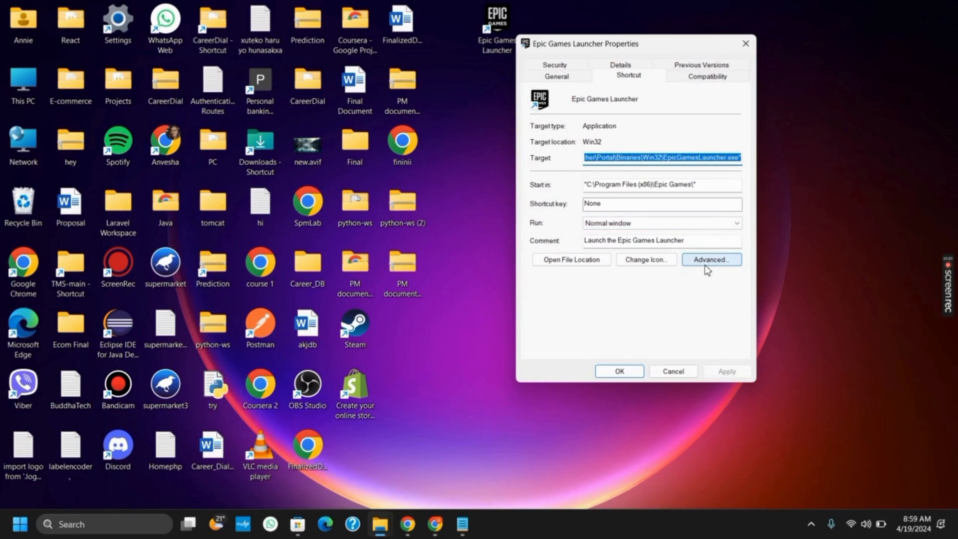
pyautogui.click(710, 259)
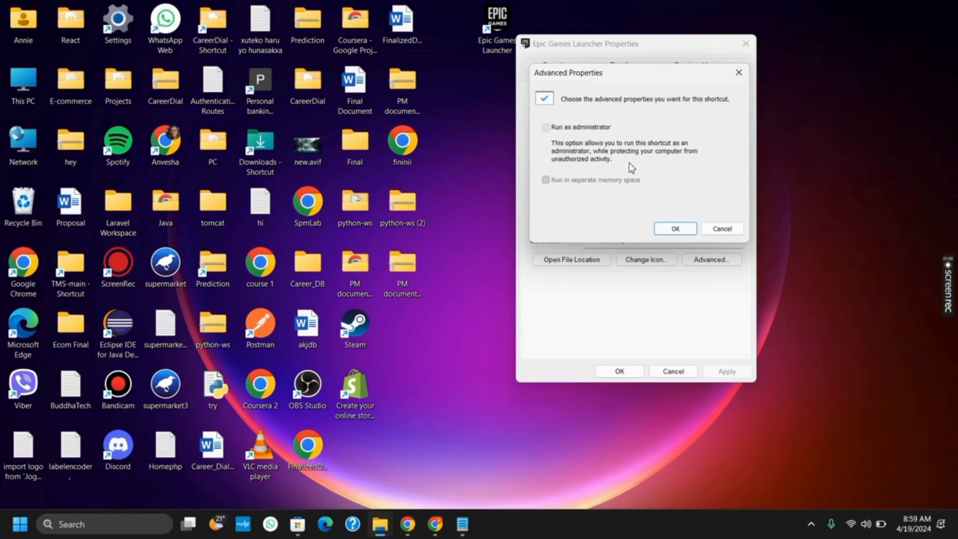
pyautogui.click(675, 228)
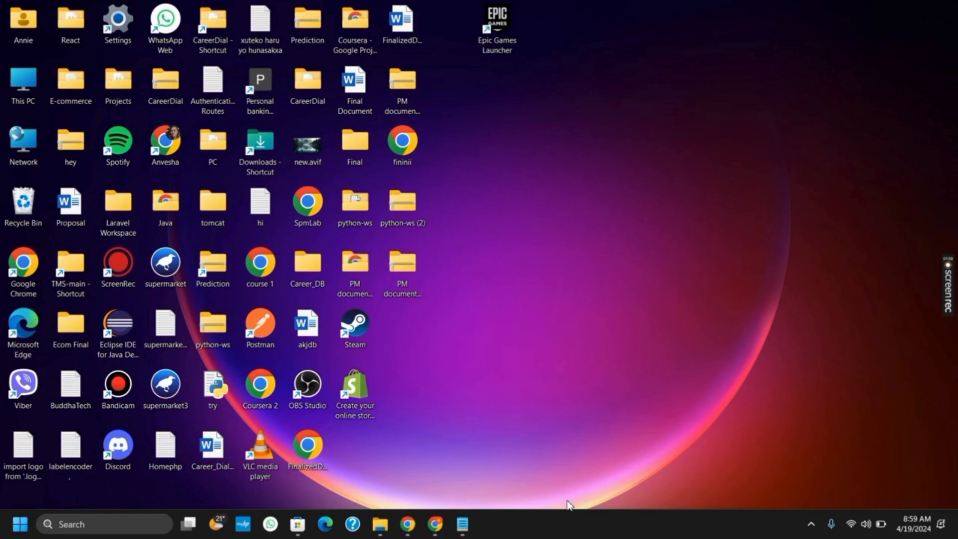
# Step: Open Task Manager from the taskbar's right-click menu
pyautogui.rightClick(568, 522)
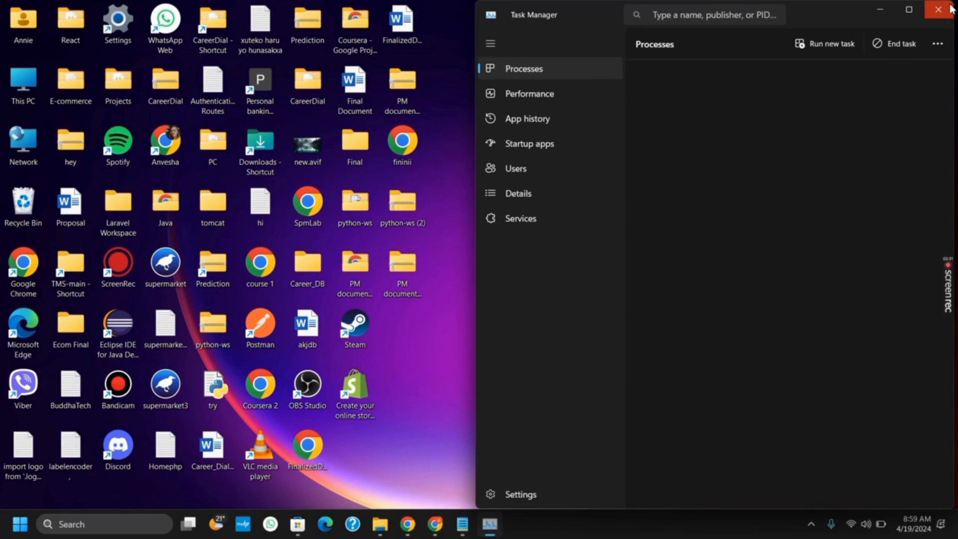
pyautogui.moveTo(940, 10)
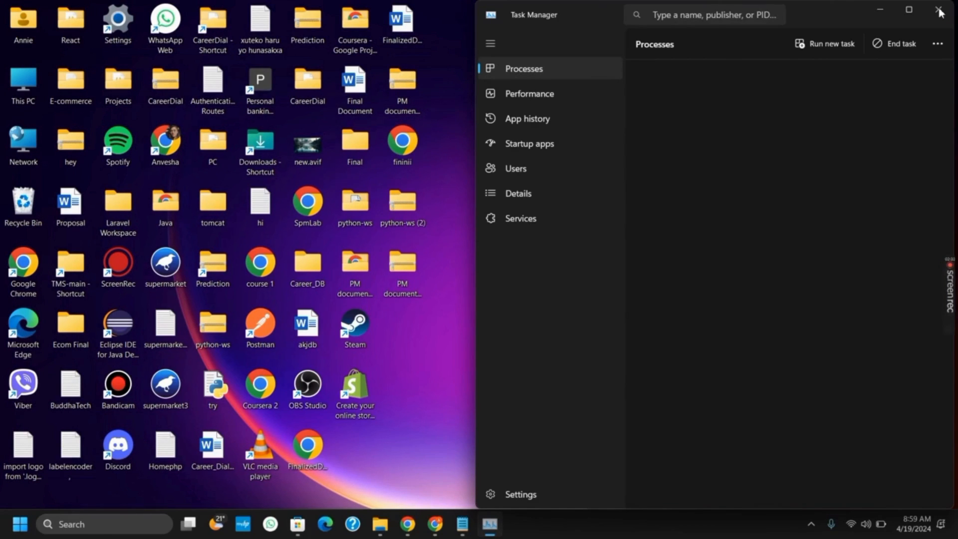